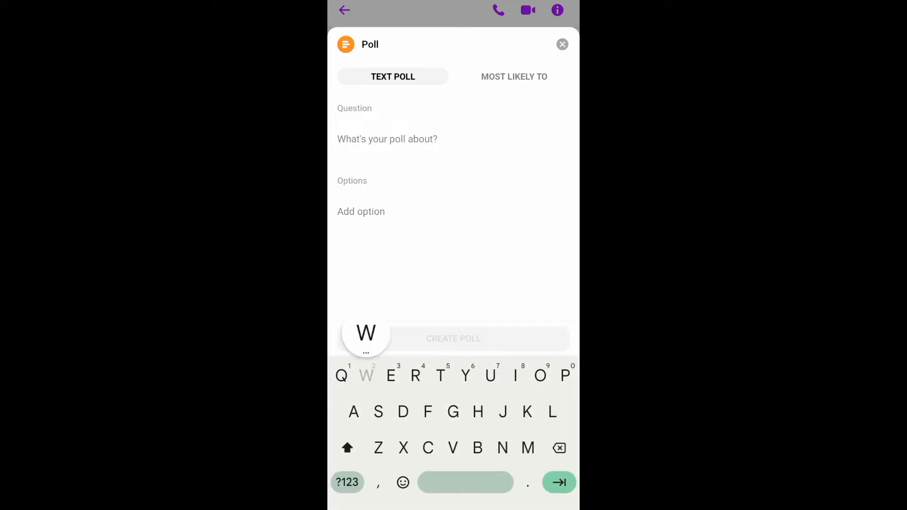
Enter 'What do you want' as the text poll's question
type("What is")
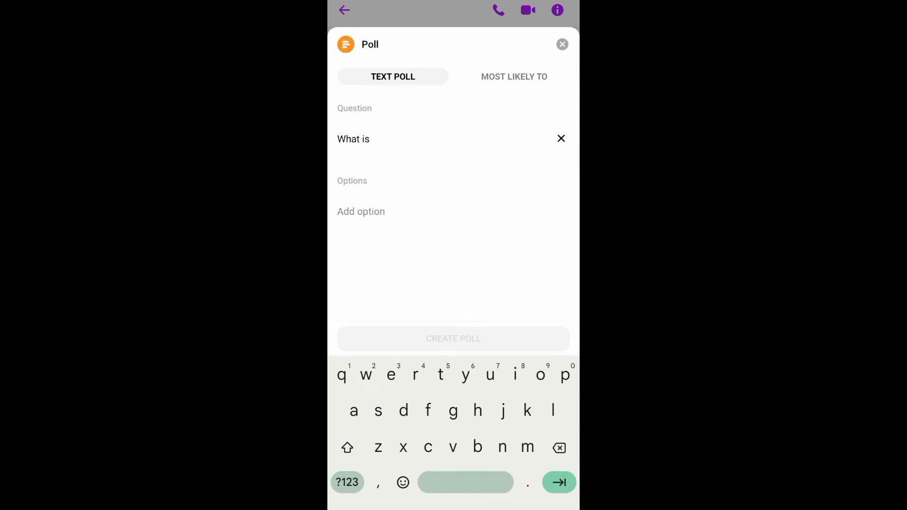
type("yo")
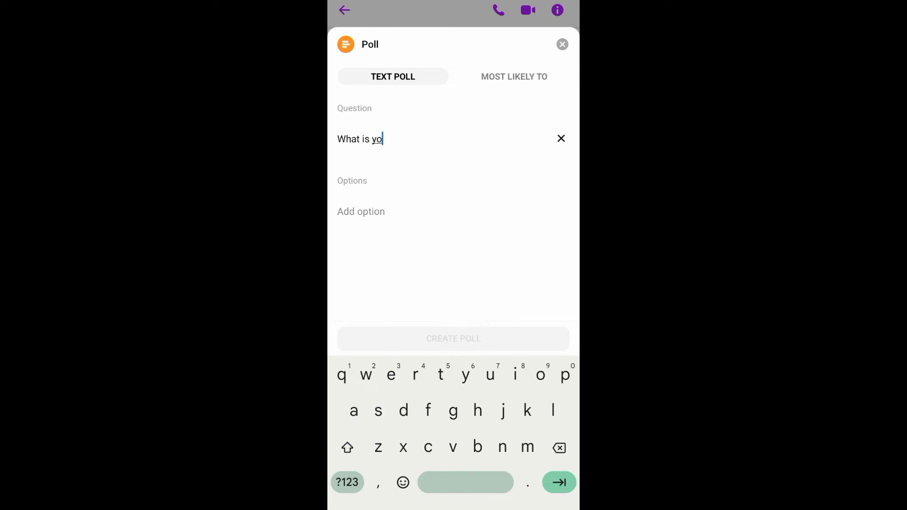
type("ur")
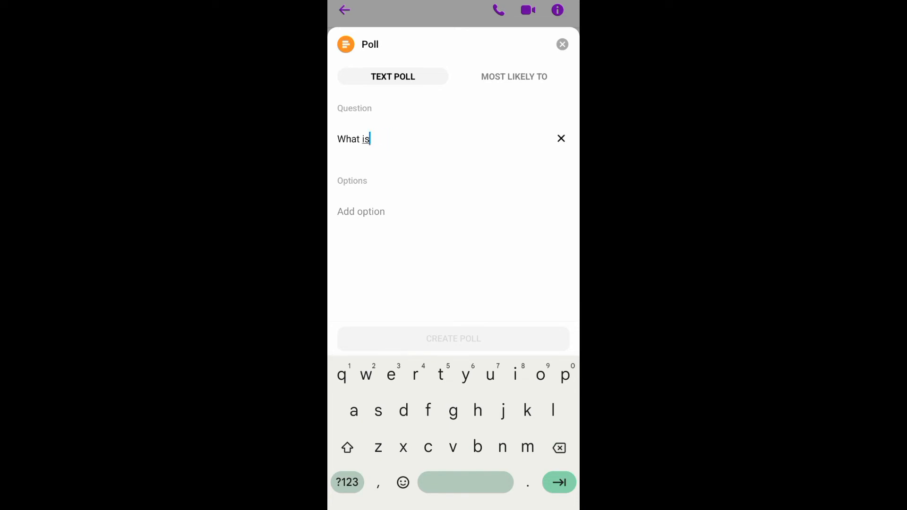
type("do you wa")
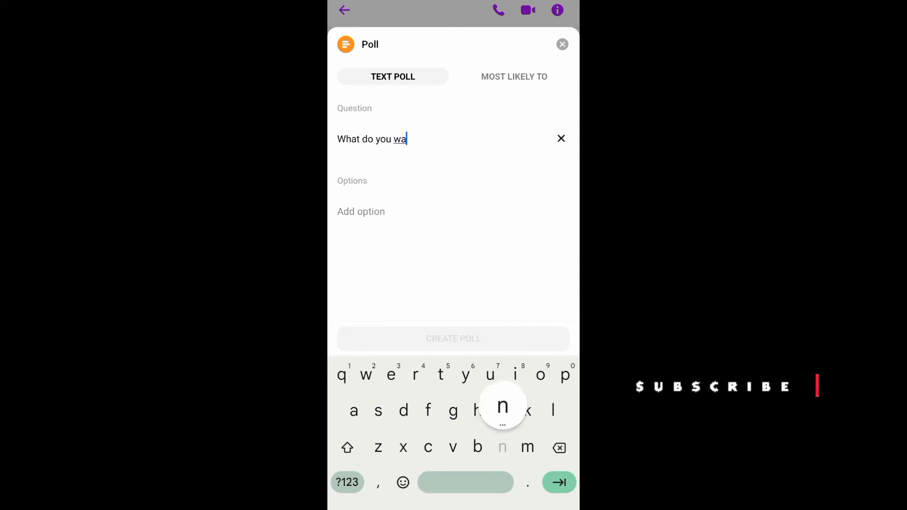
type("nt")
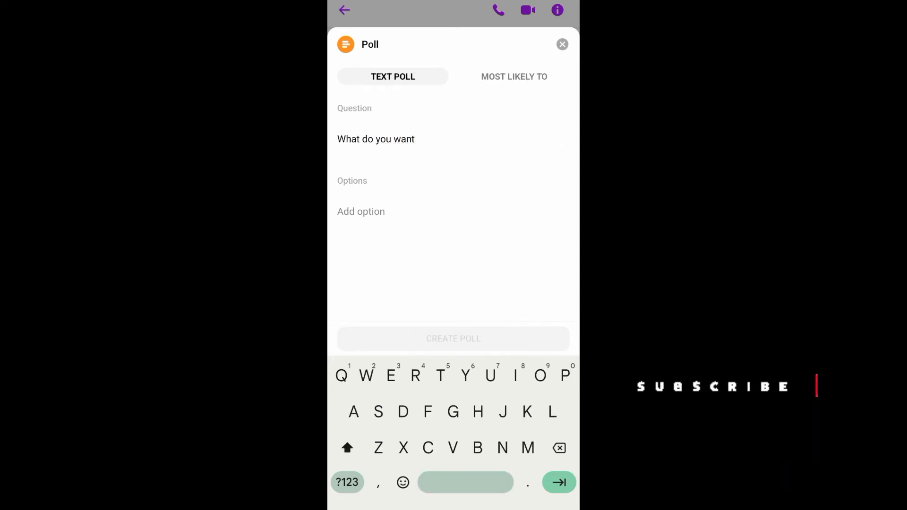
Fill the poll options with Cake, Chocolate, Pizza and Ice cream
type("Cake")
type("Chocolate")
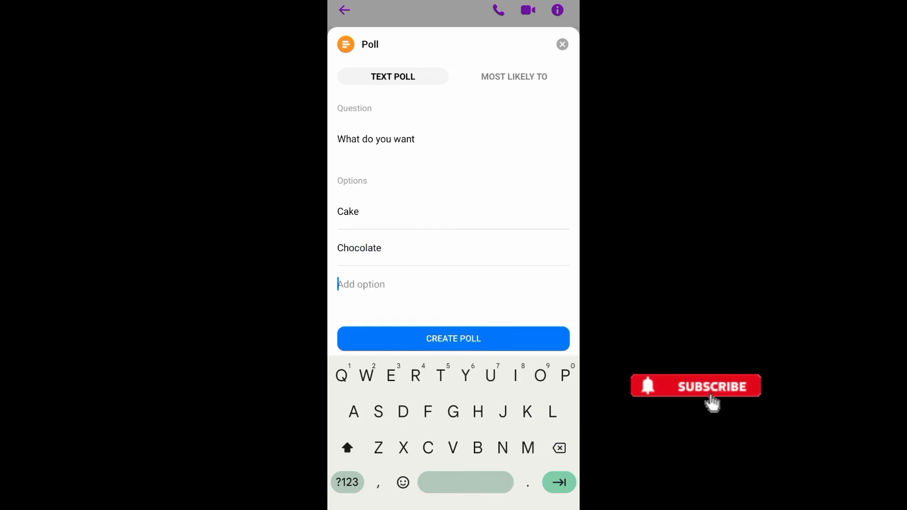
type("Pi")
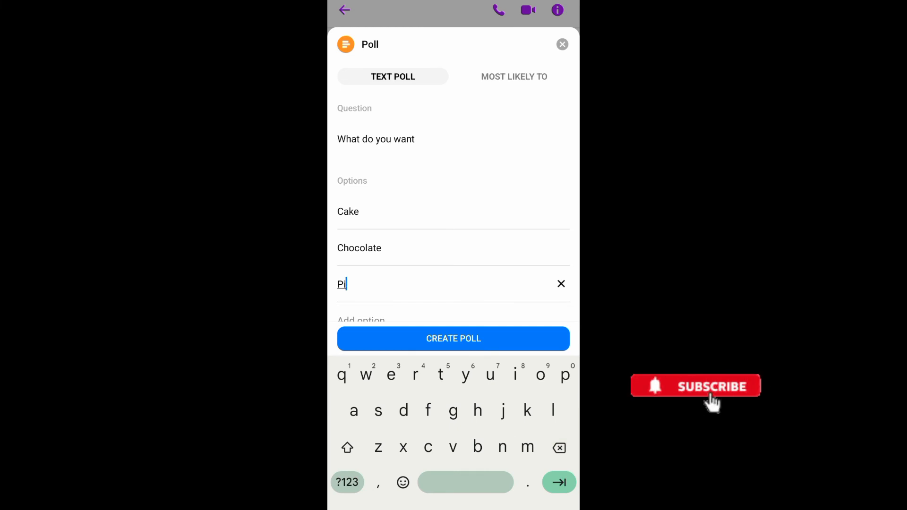
type("zza")
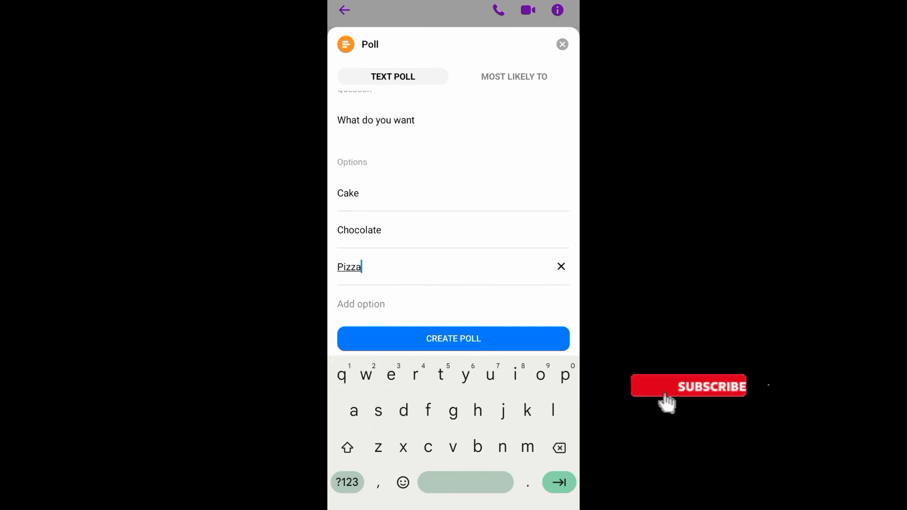
left_click(361, 303)
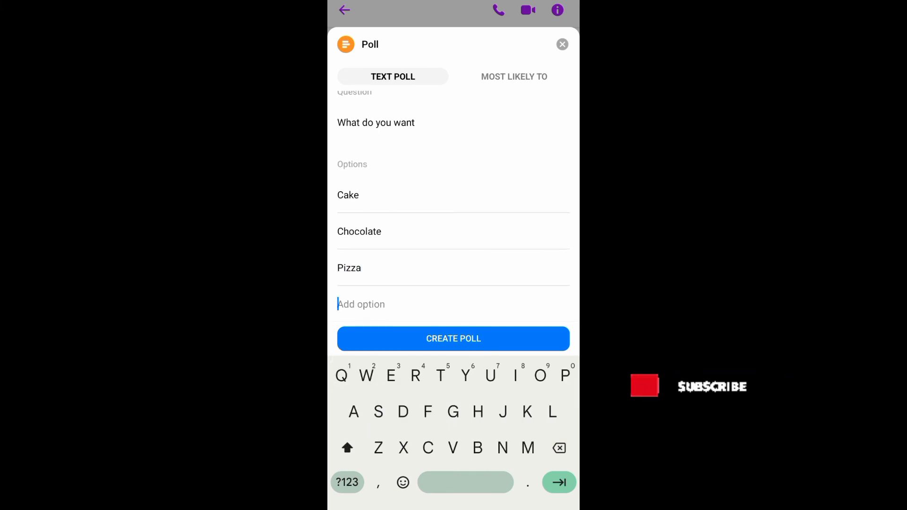
type("Ice cr")
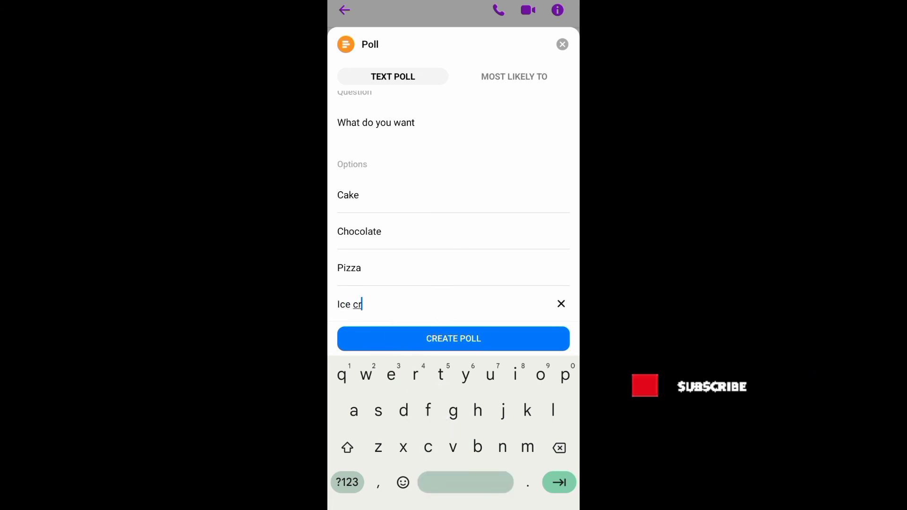
type("eam")
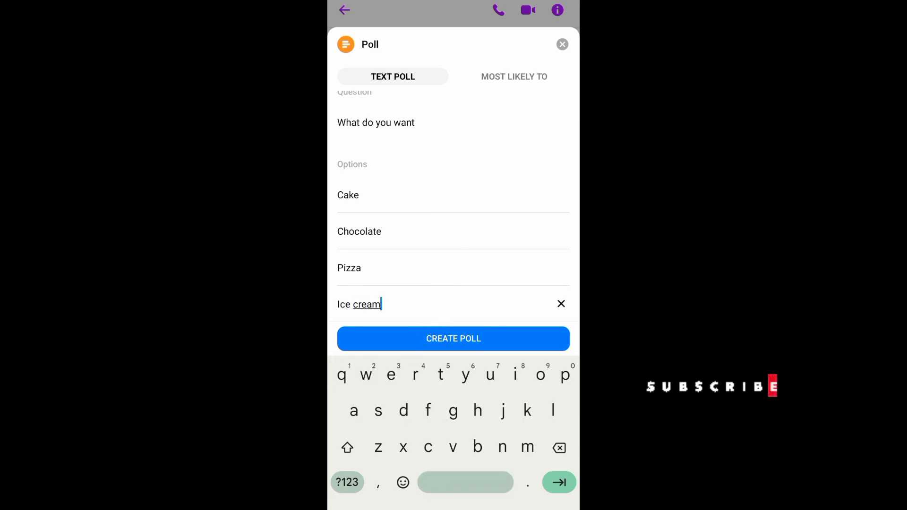